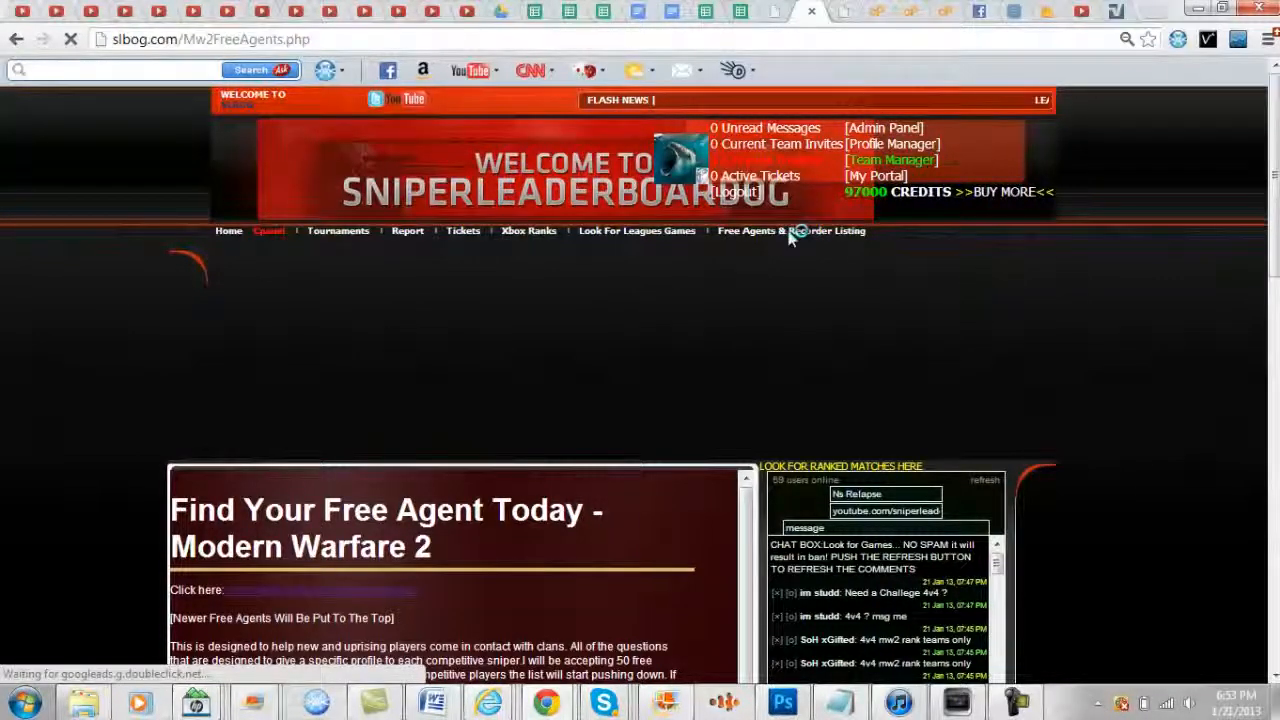
# - Go to the Modern Warfare 2 'Find Your Free Agent Today' page via Free Agents & Recorder Listing
pyautogui.click(792, 230)
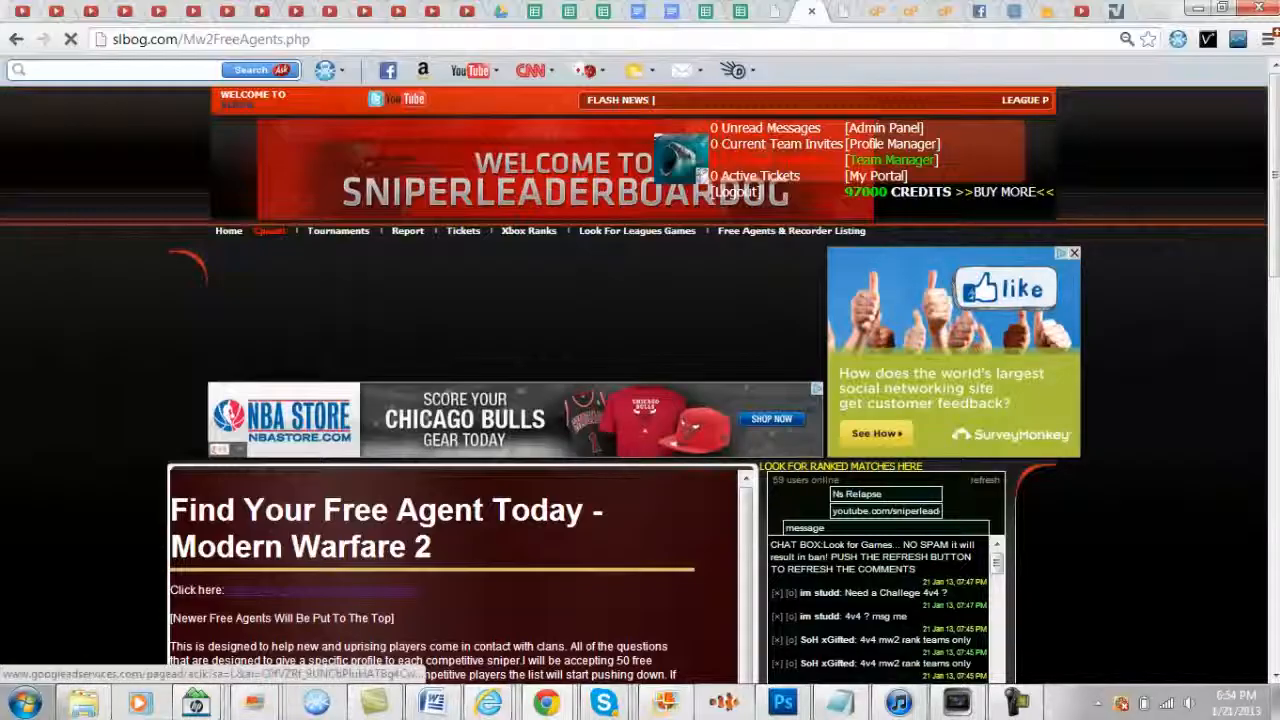
# - Scroll past the listed MW2 agents to the sign-up form's GamerTag and Skype fields
pyautogui.scroll(-3)
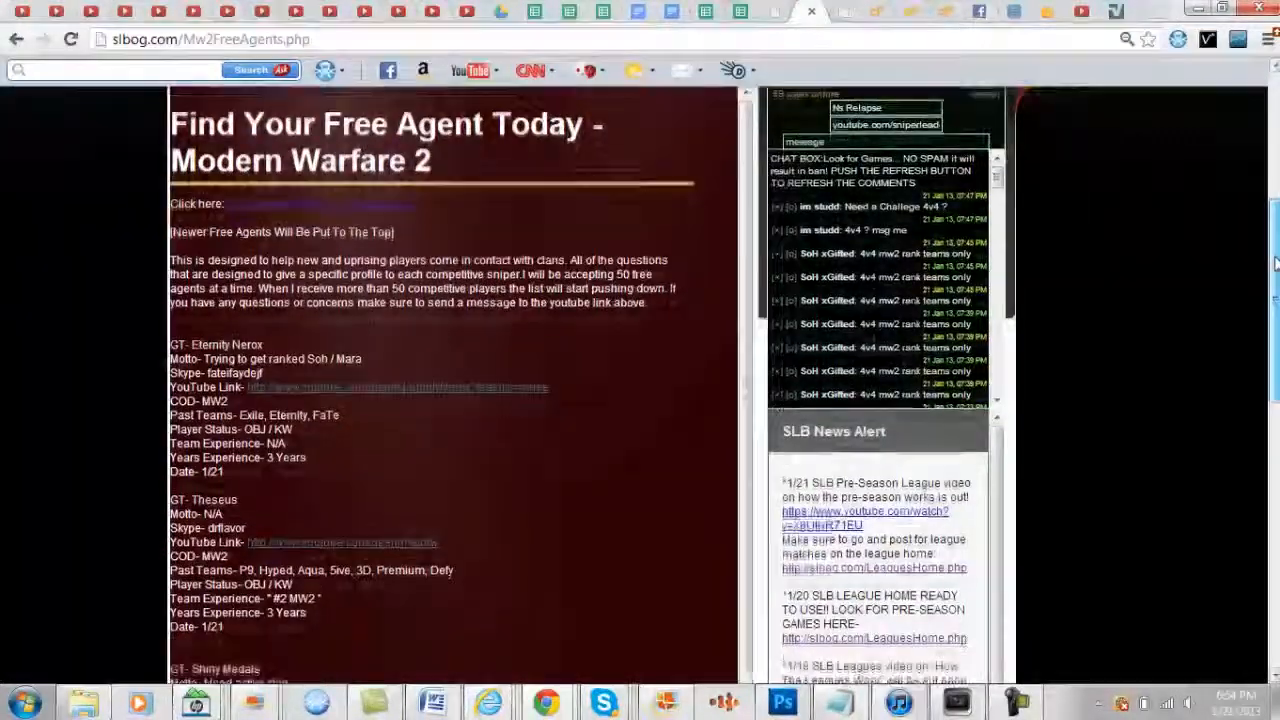
pyautogui.scroll(-3)
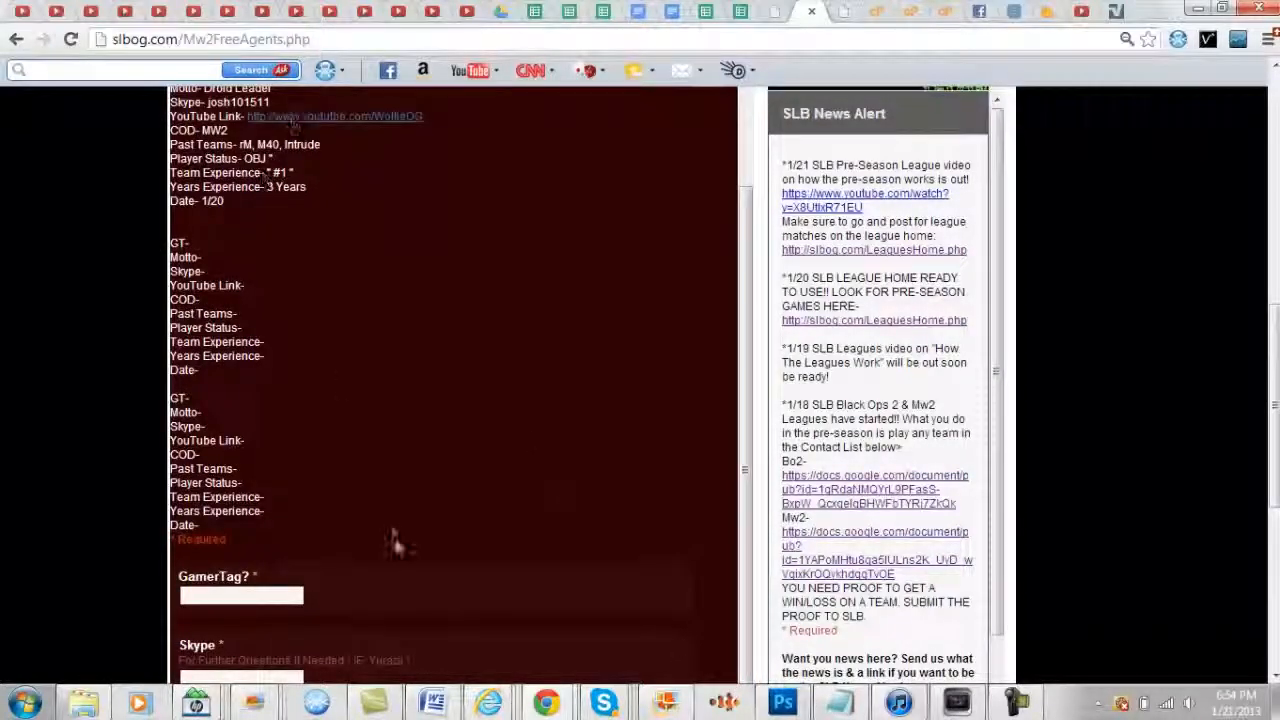
# - Scroll through the remaining sign-up form fields and return to the page top
pyautogui.scroll(-3)
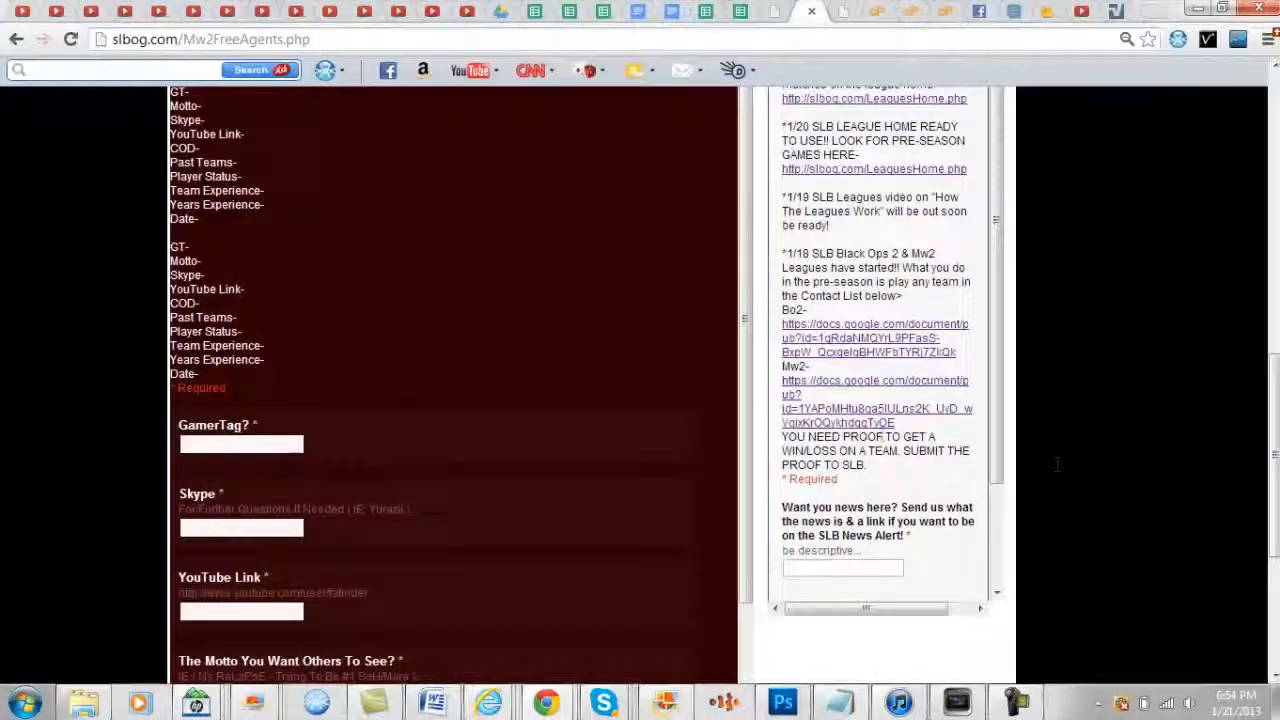
pyautogui.scroll(-3)
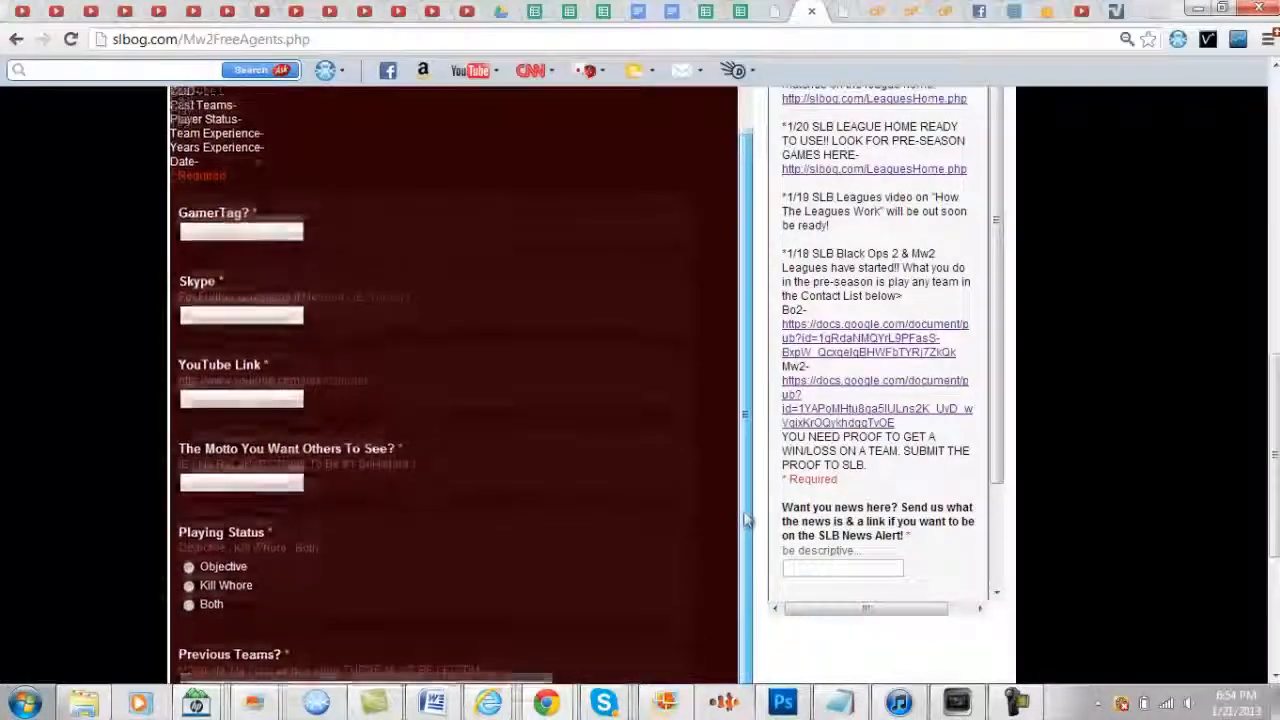
pyautogui.scroll(-3)
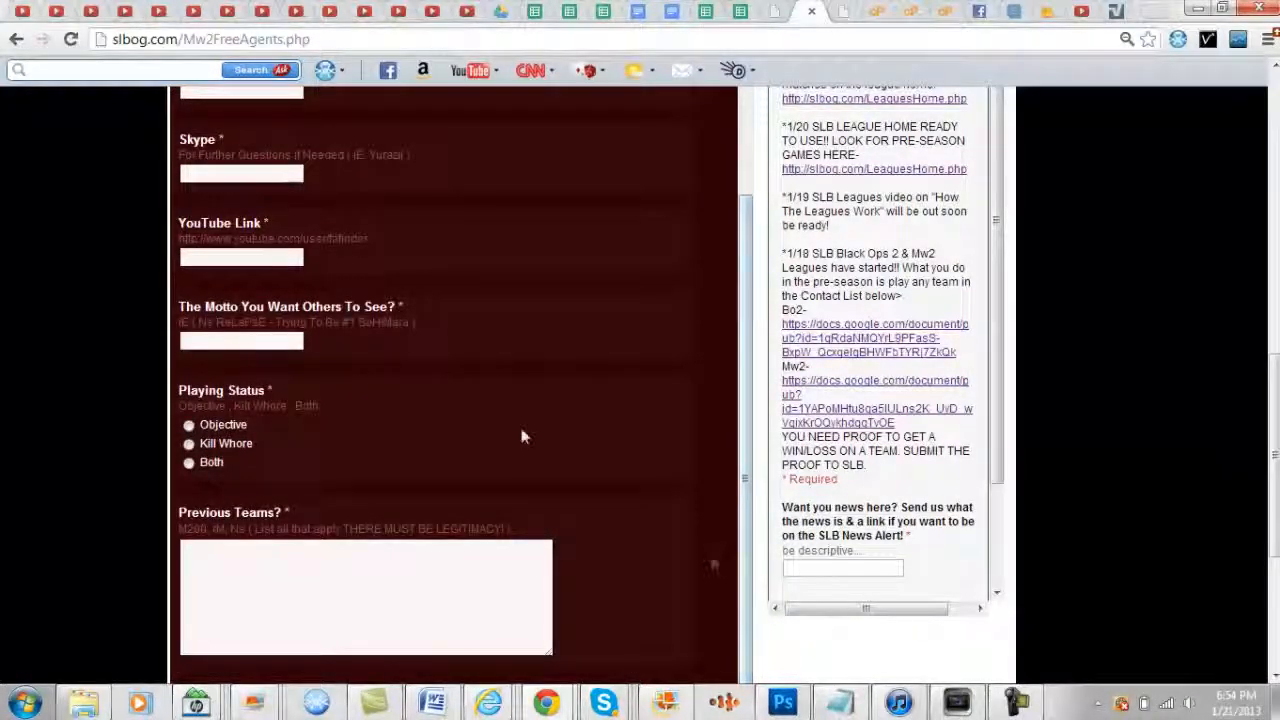
pyautogui.scroll(-3)
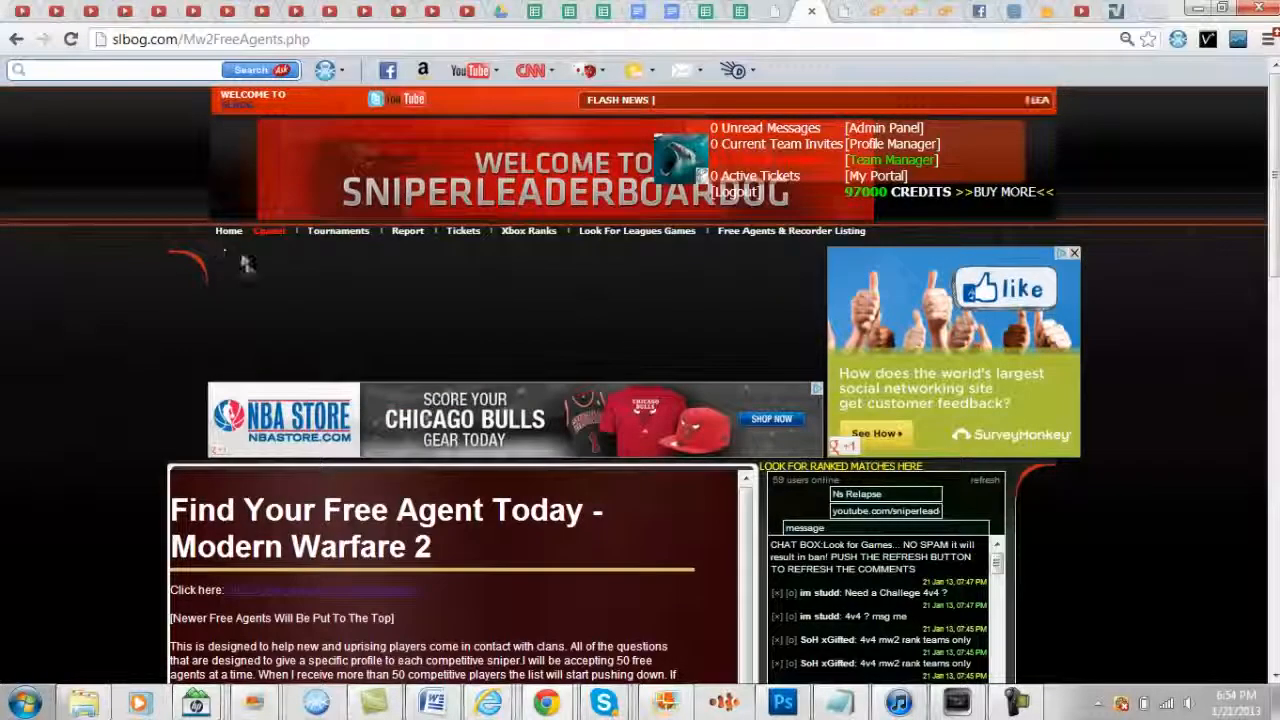
# - Show the 'Look For Leagues Games' menu with Leagues Home and team record pages
pyautogui.click(636, 230)
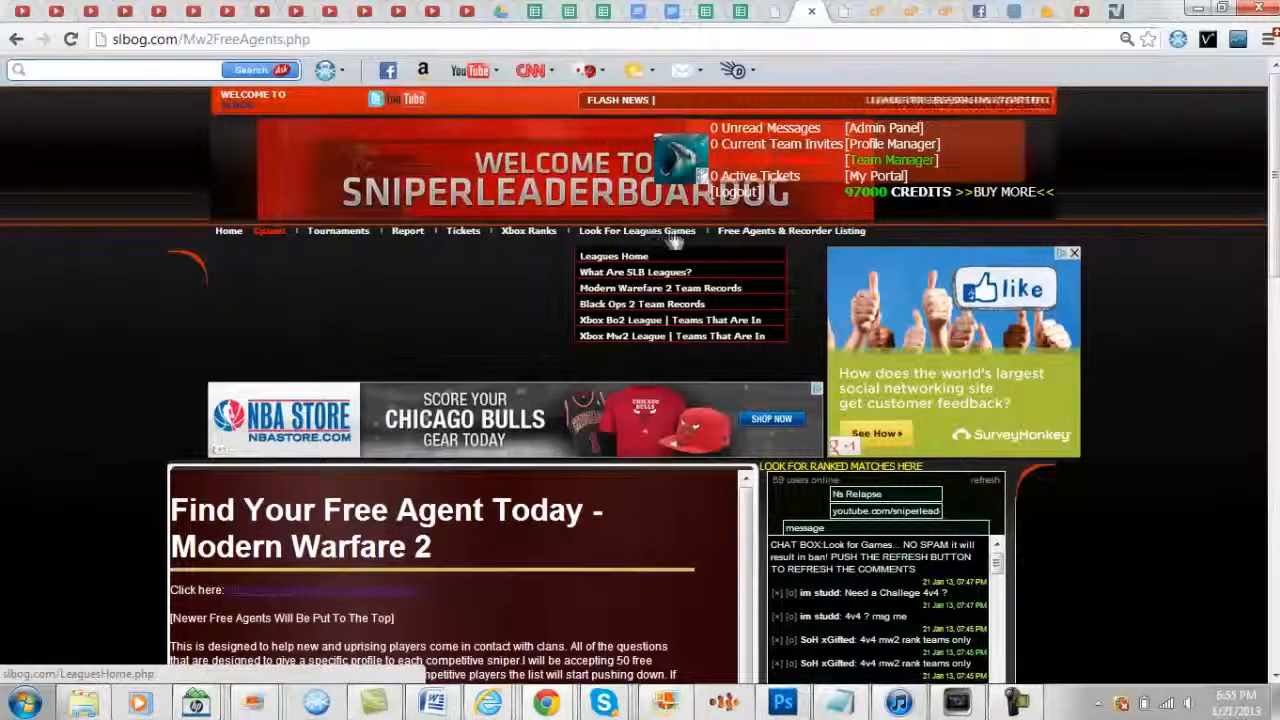